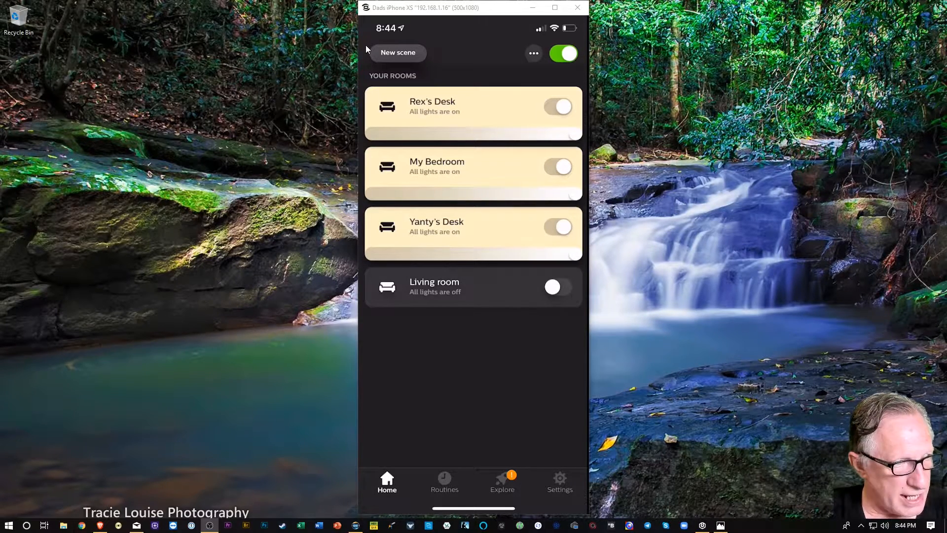
- View the light setup list with four existing lights, briefly starting and cancelling Add light
left_click(558, 482)
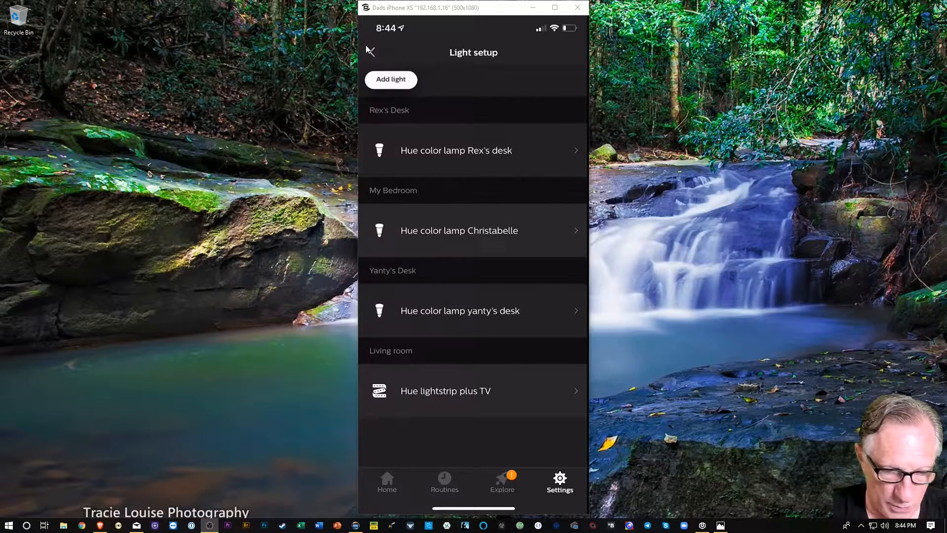
left_click(391, 79)
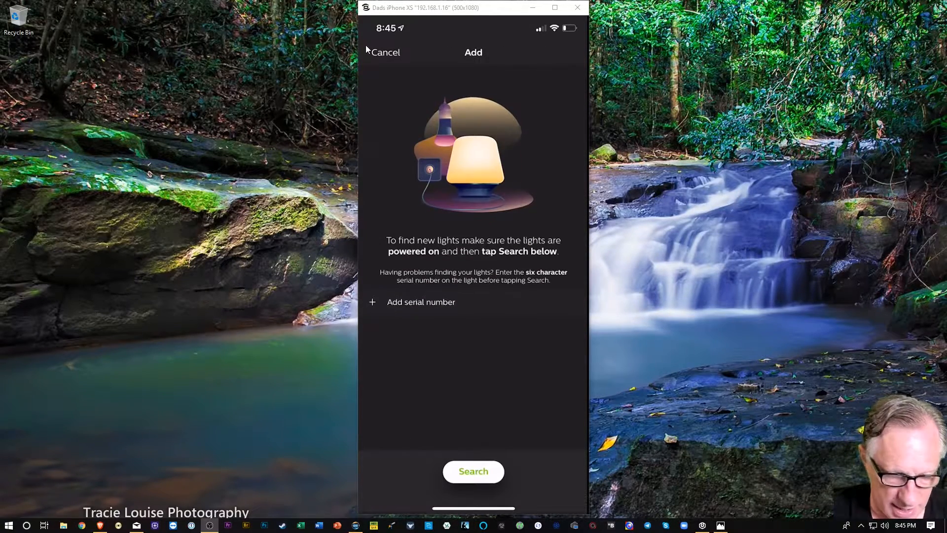
left_click(386, 52)
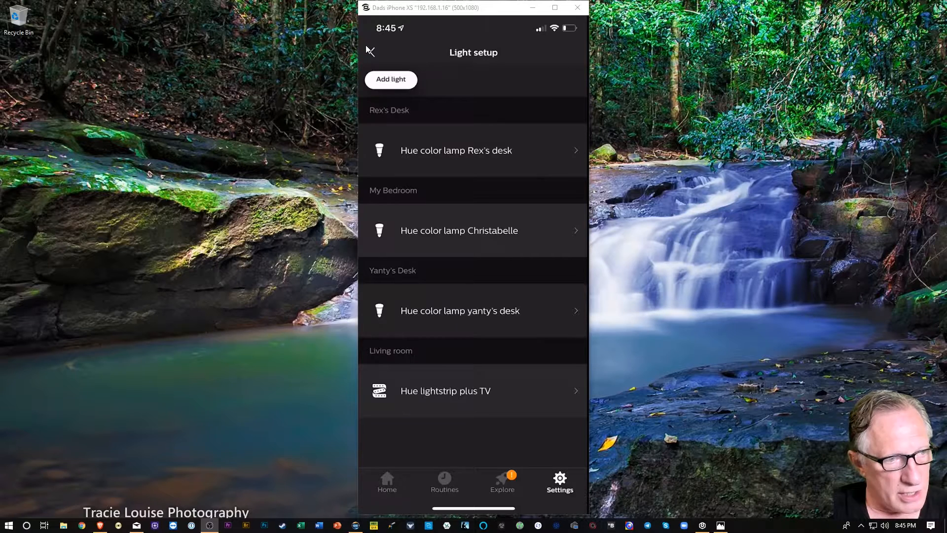
- Search for new Hue lamps, dismiss the Low Battery alert, and go to Rooms & zones
left_click(390, 79)
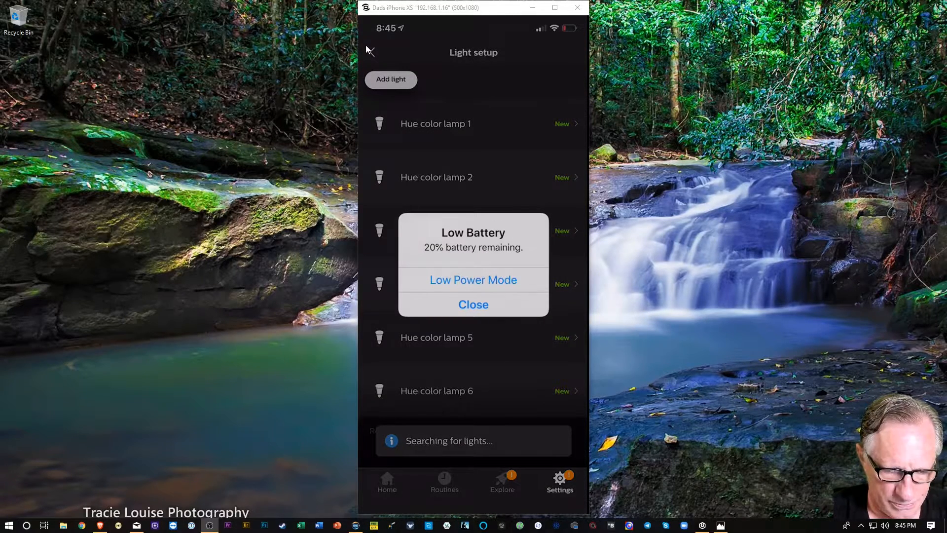
left_click(473, 304)
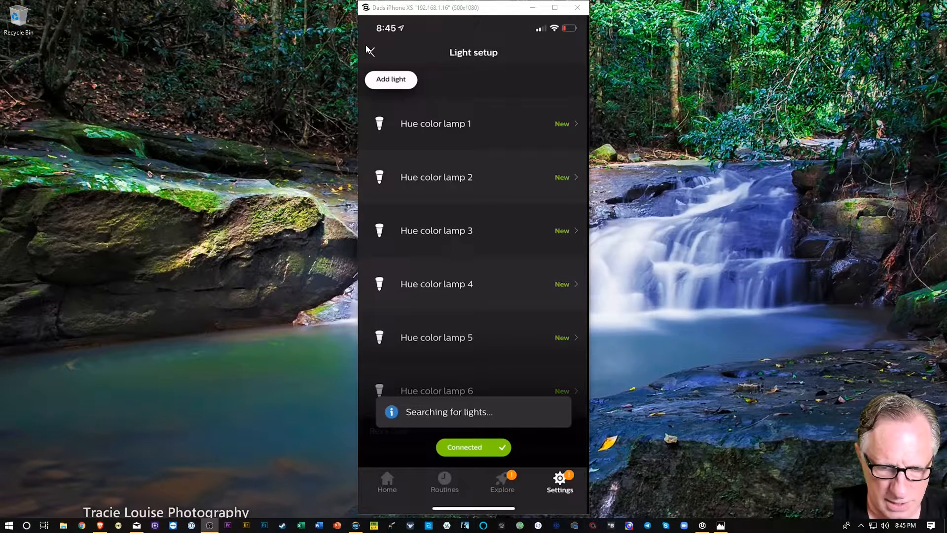
left_click(435, 123)
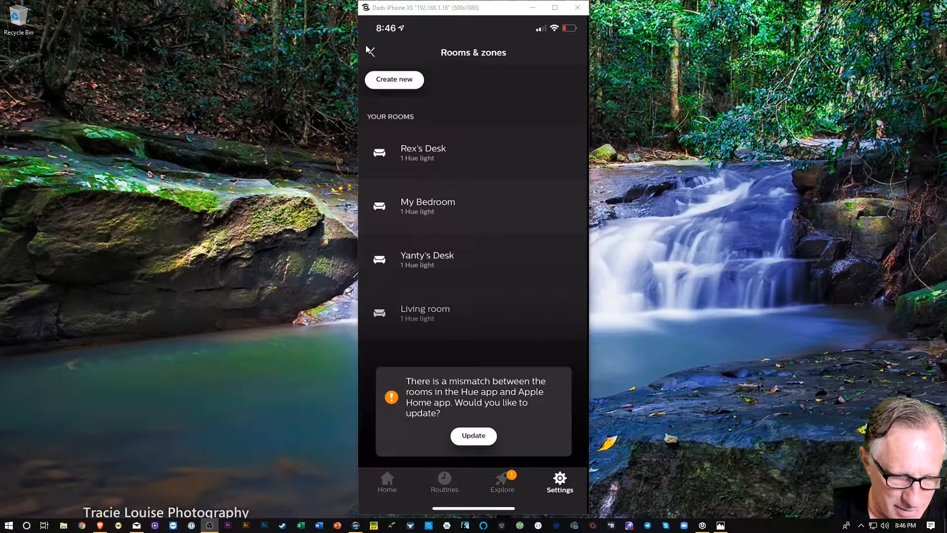
- Answer the room-mismatch banner and choose Create new on Rooms & zones
left_click(472, 435)
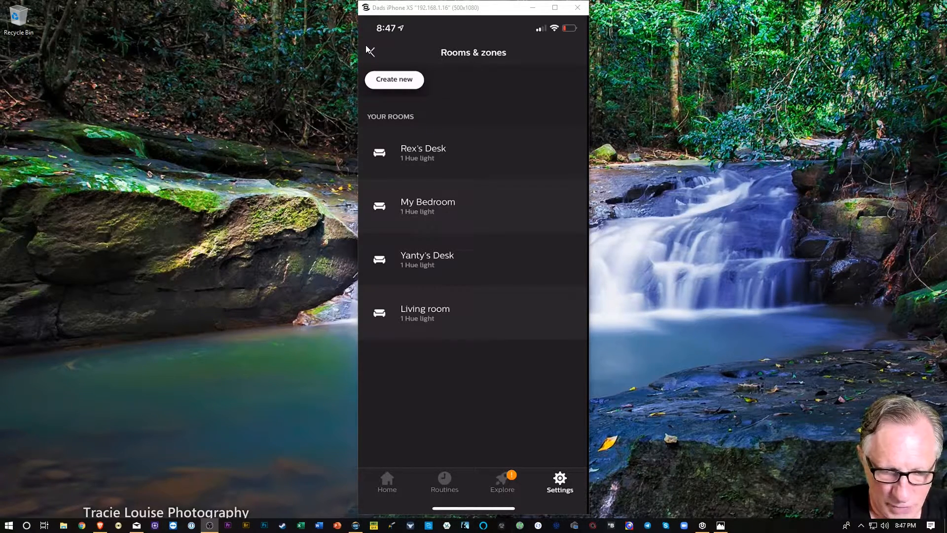
left_click(394, 79)
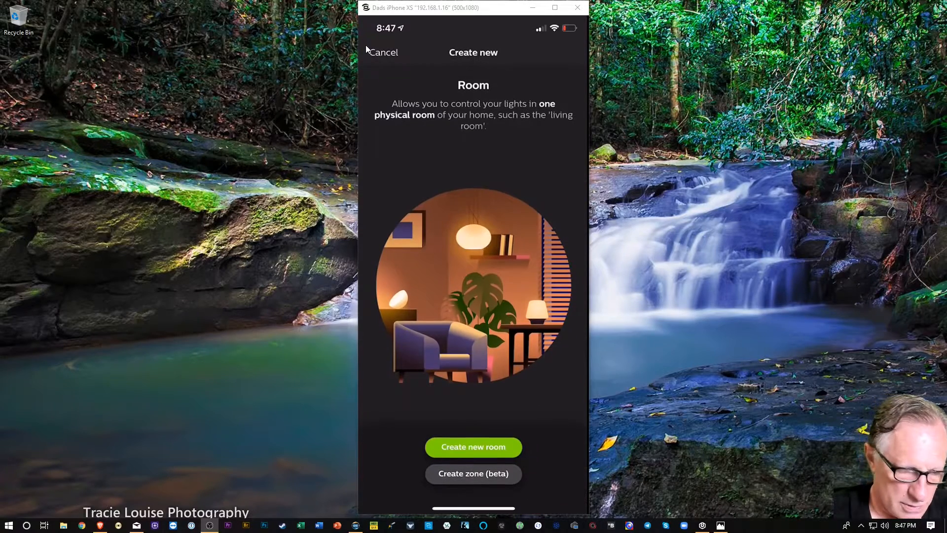
- Save a new room named Kitchen with the Kitchen icon, default scenes and six lamps
left_click(472, 446)
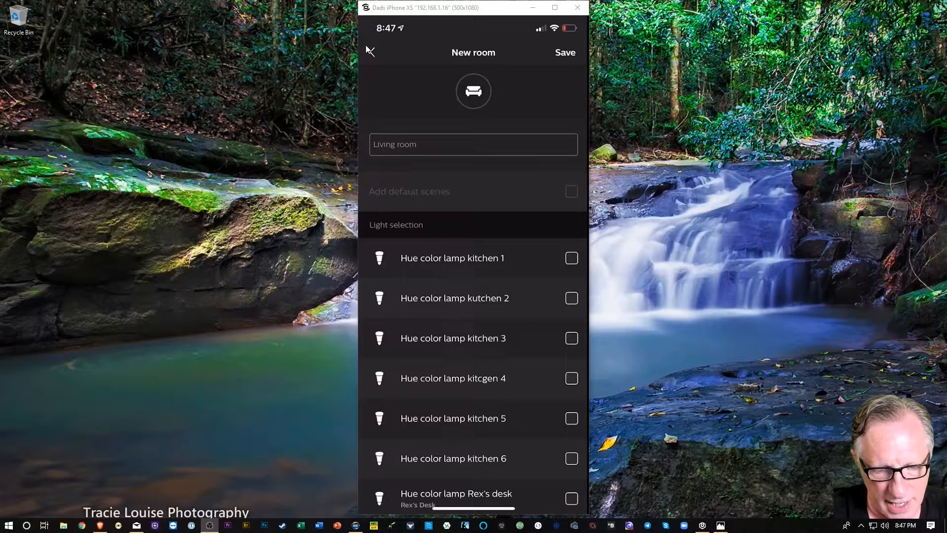
left_click(473, 90)
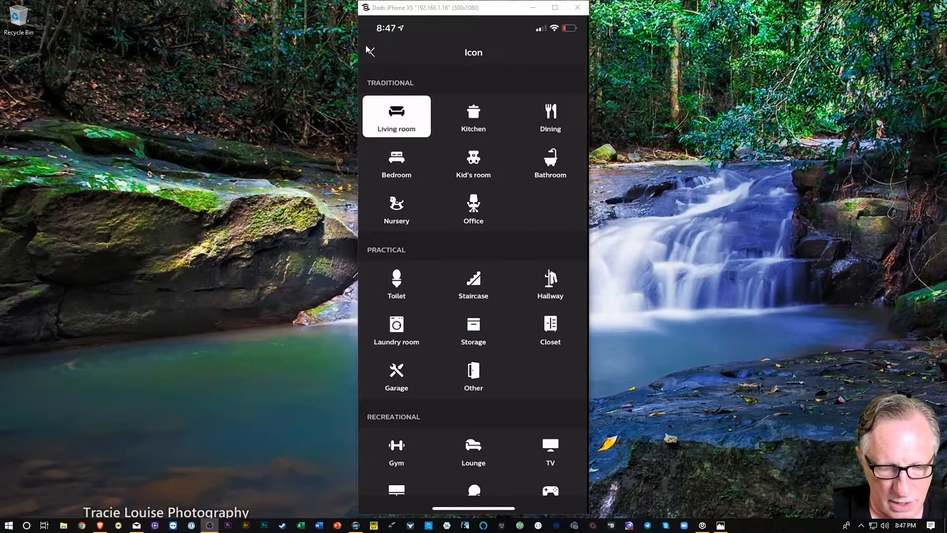
left_click(472, 117)
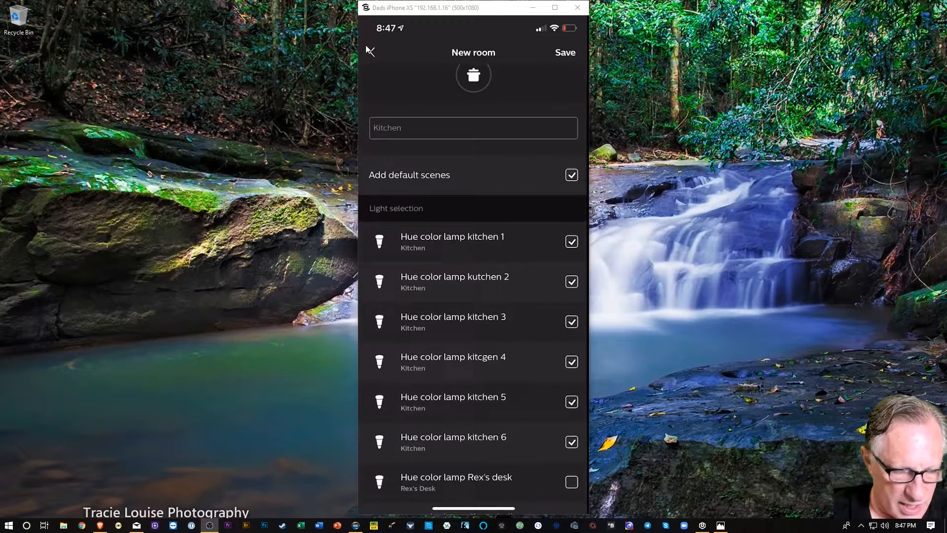
left_click(370, 52)
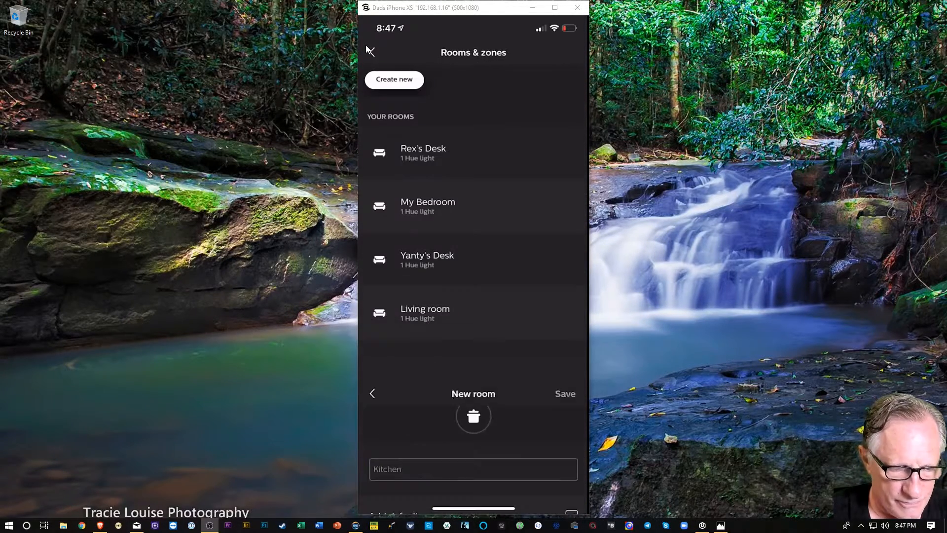
left_click(564, 393)
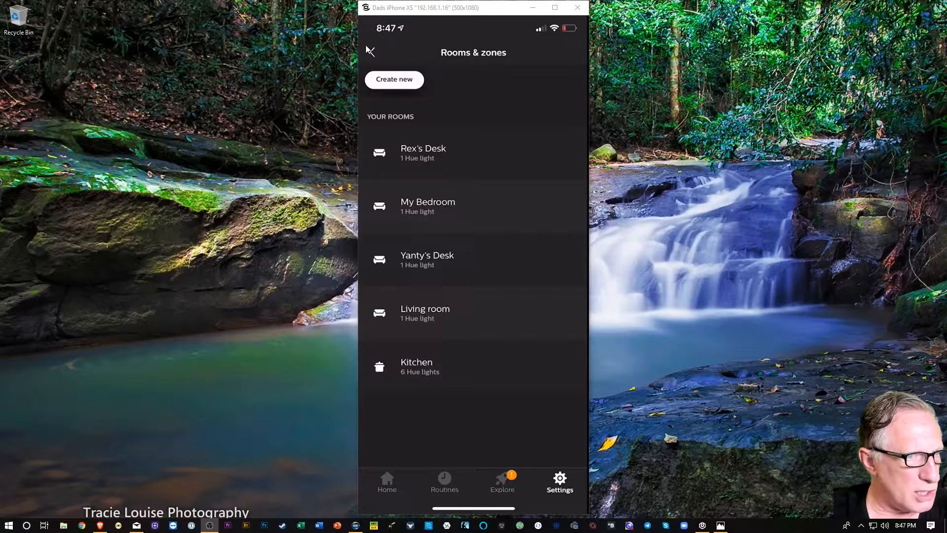
- Leave Hue and land on the Alexa app's Devices groups list
left_click(373, 52)
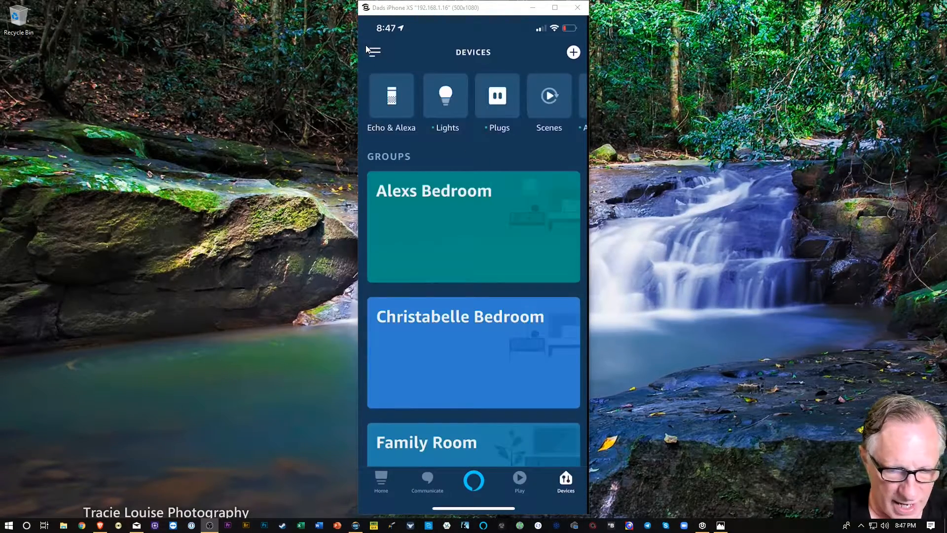
- Run Add Device discovery in Alexa, finding 3 devices and 11 scenes
left_click(572, 52)
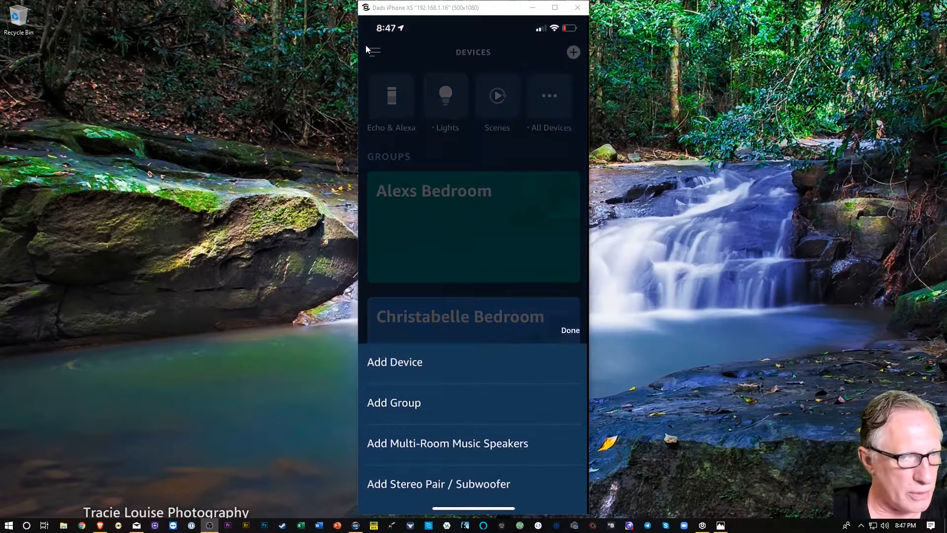
left_click(569, 330)
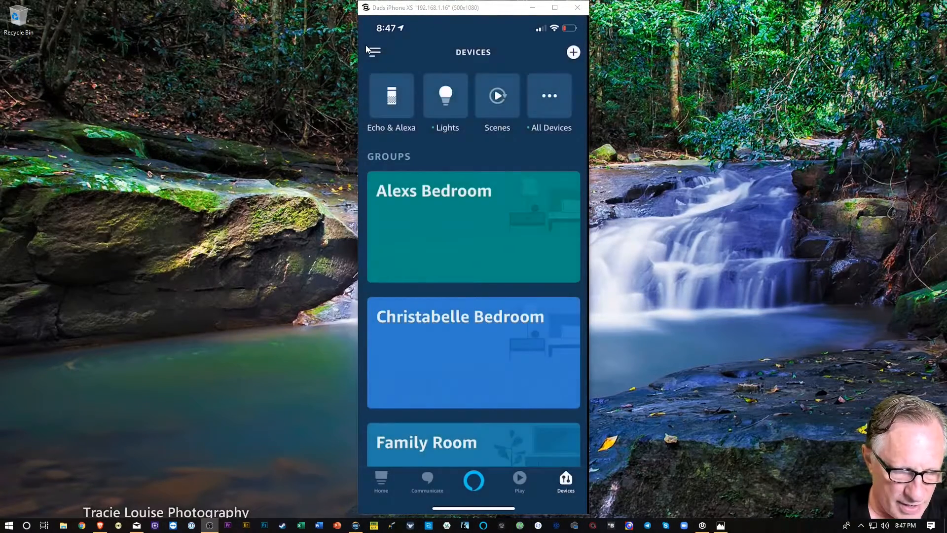
left_click(572, 52)
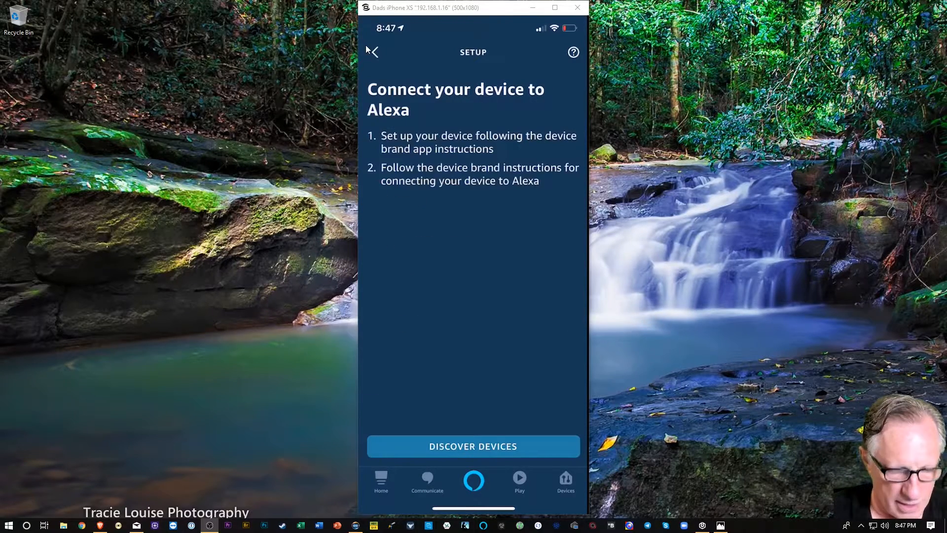
left_click(472, 446)
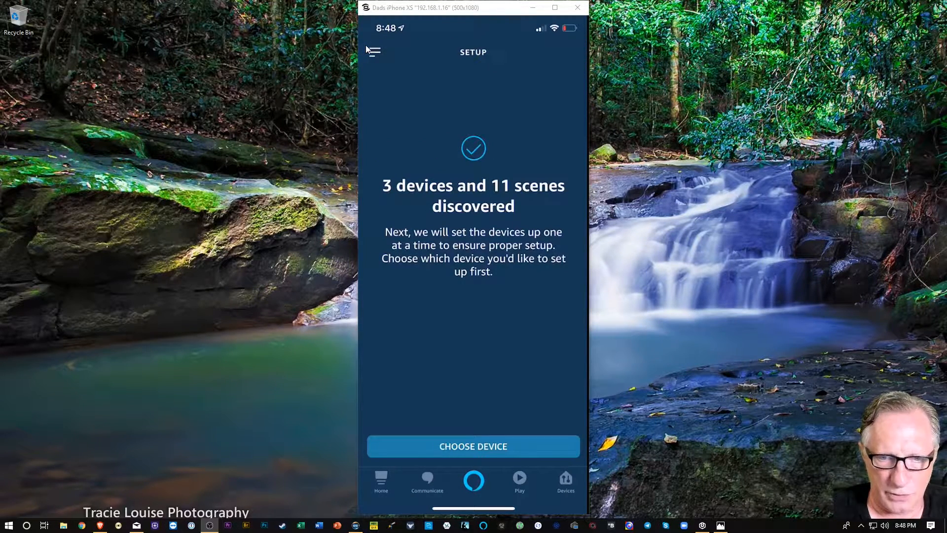
- Select Kitchen from the discovered devices and start its setup
left_click(472, 446)
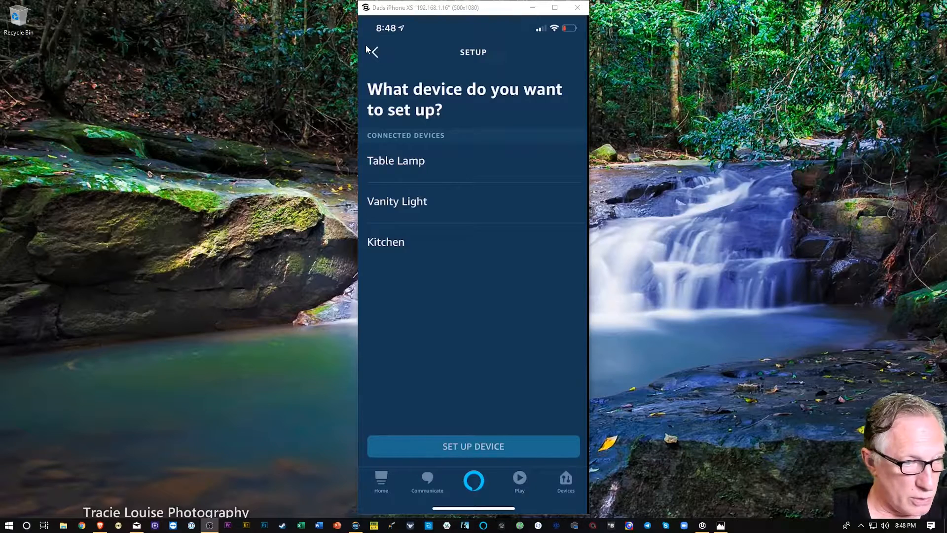
left_click(385, 242)
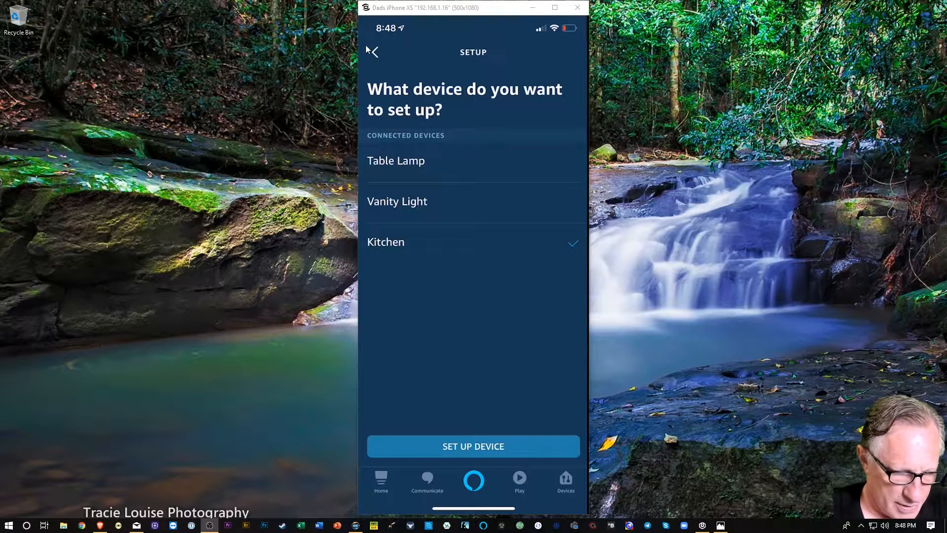
left_click(472, 445)
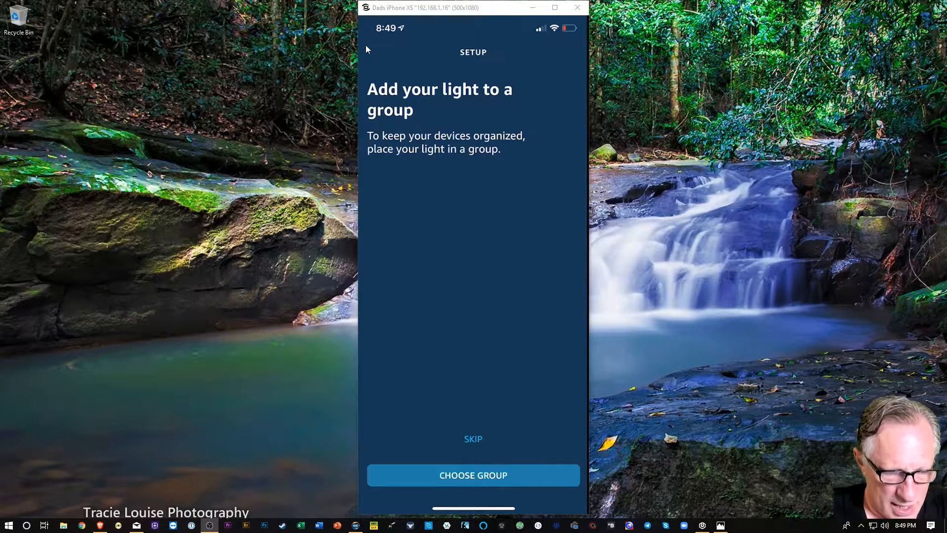
- Assign the Kitchen light to the Kitchen group and confirm it is ready
left_click(472, 474)
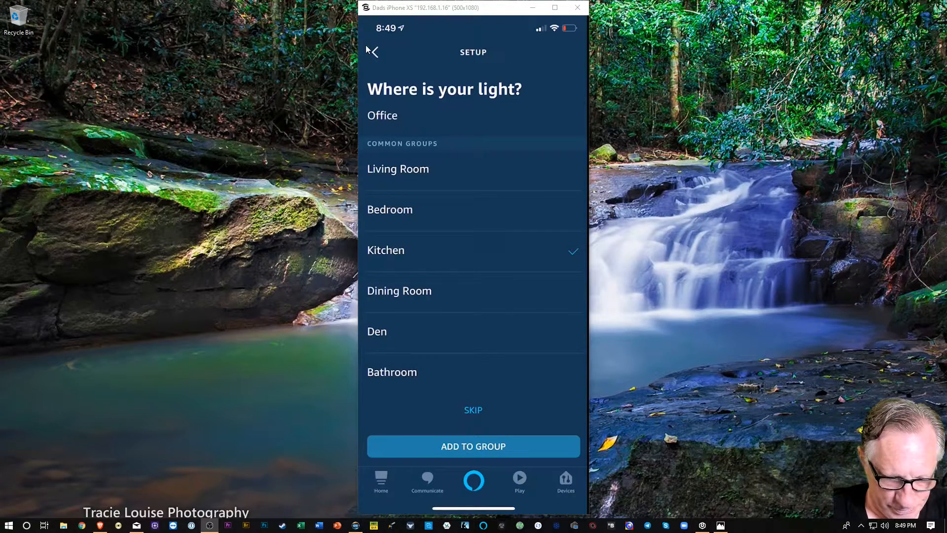
left_click(472, 446)
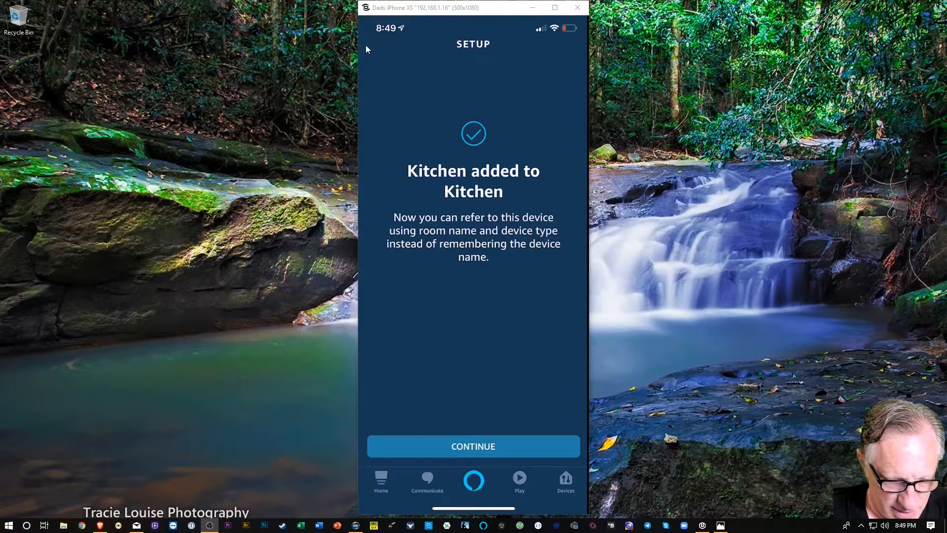
left_click(473, 446)
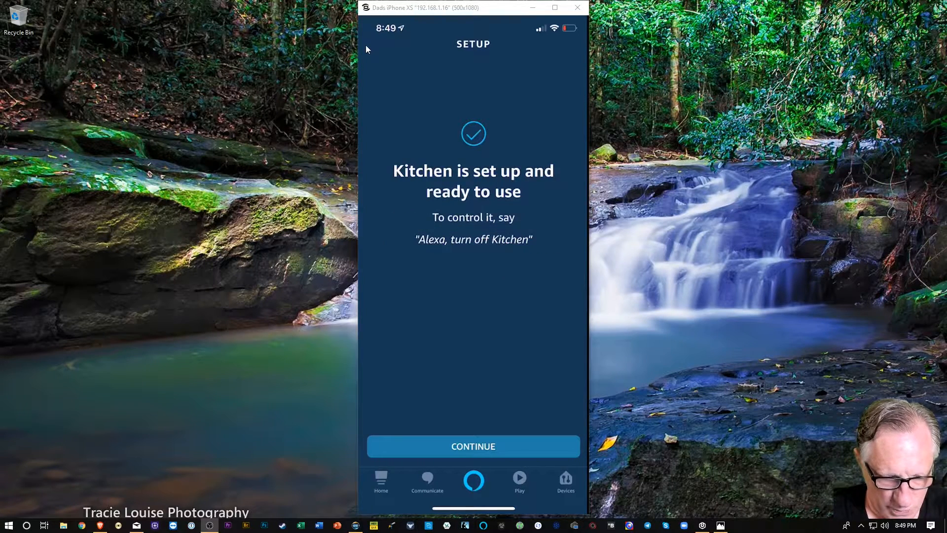